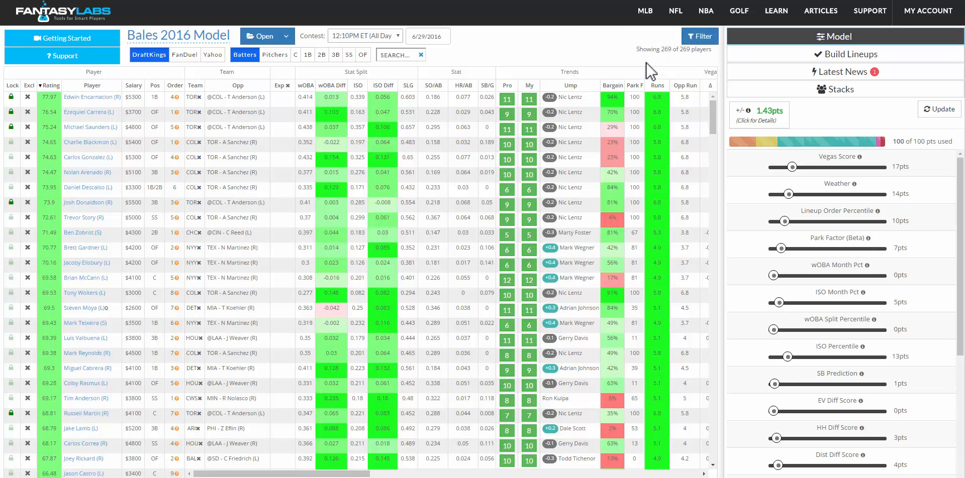
{"action": "mouse_move", "coordinate": [666, 66]}
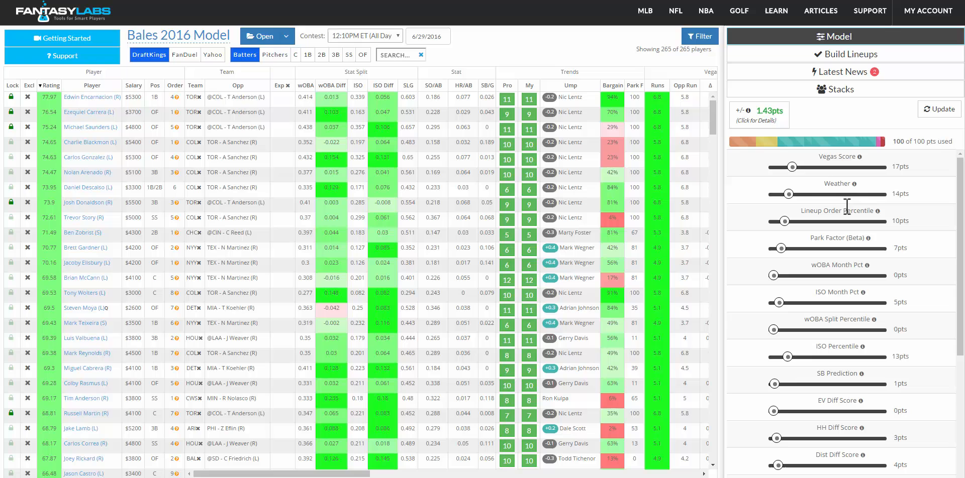
{"action": "mouse_move", "coordinate": [459, 45]}
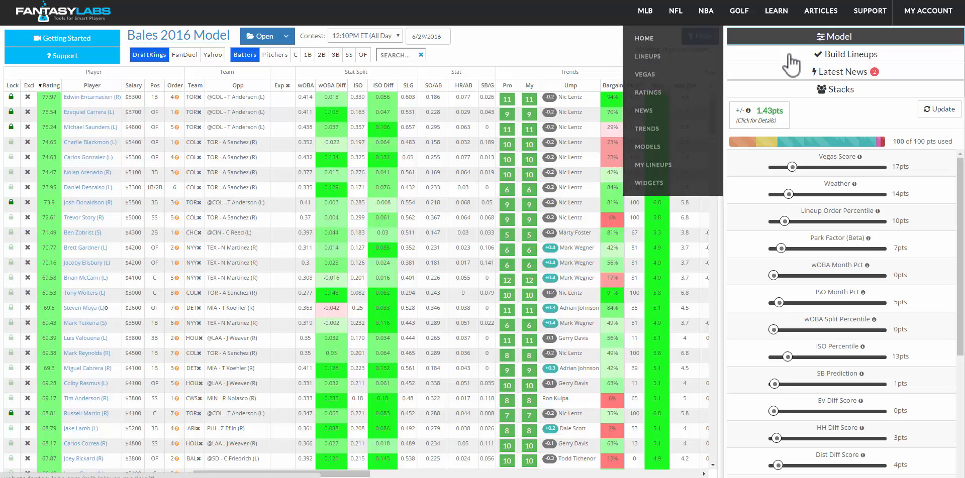
Clear all players from the Build Lineups optimizer and show the Latest News feed.
{"action": "left_click", "coordinate": [847, 54]}
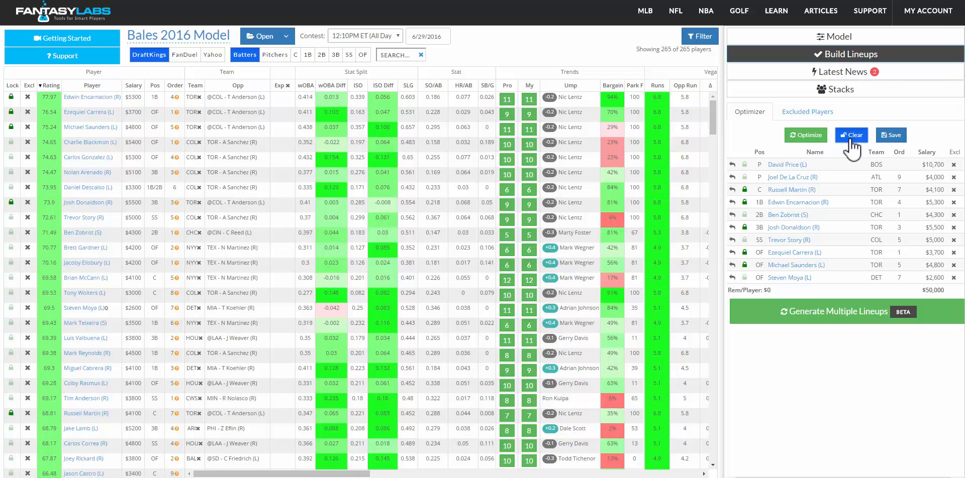
{"action": "left_click", "coordinate": [851, 135]}
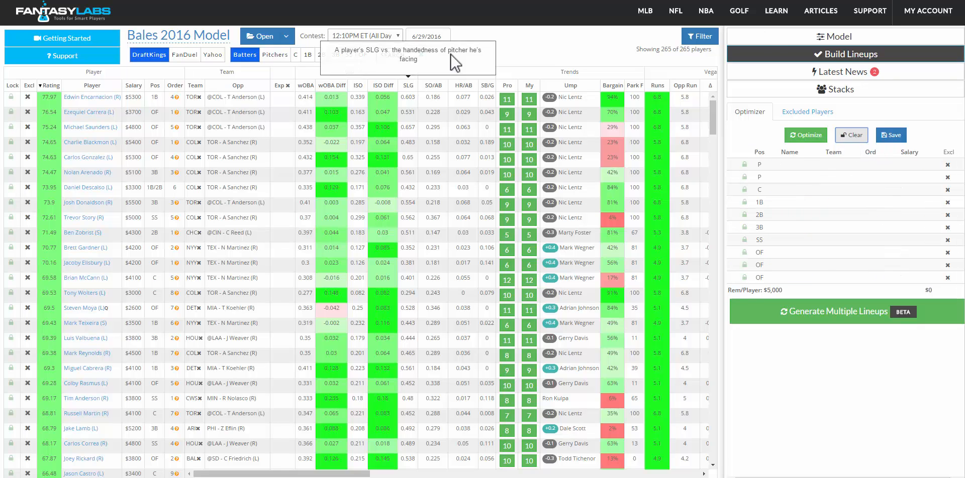
{"action": "left_click", "coordinate": [850, 71]}
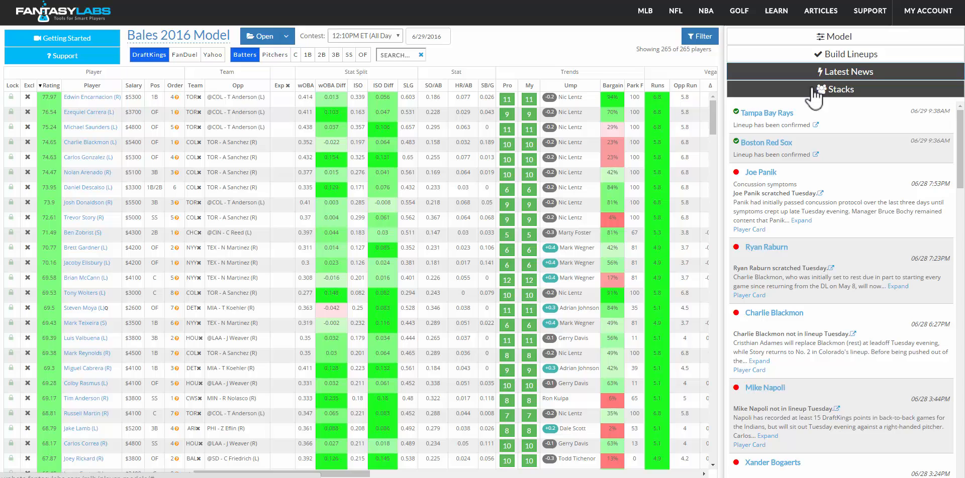
Show the Stacks panel with Stack Size set to 5.
{"action": "left_click", "coordinate": [839, 89]}
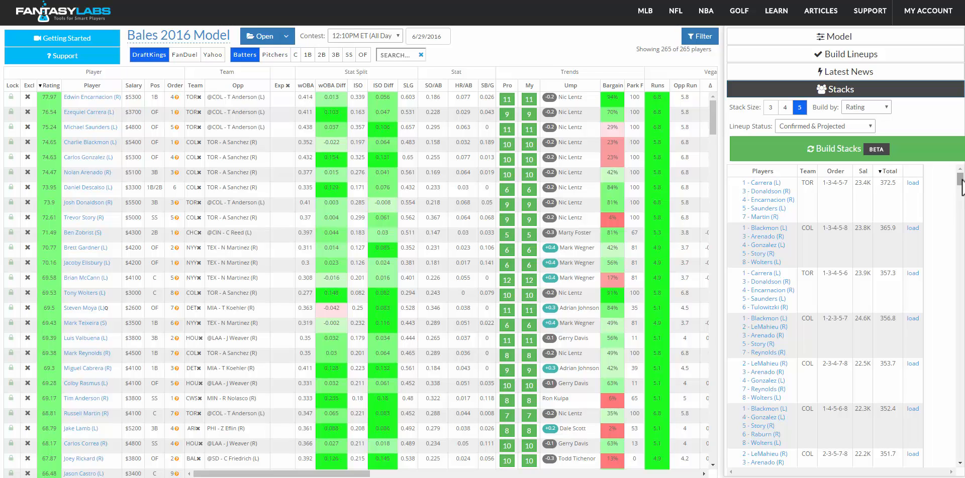
{"action": "mouse_move", "coordinate": [752, 106]}
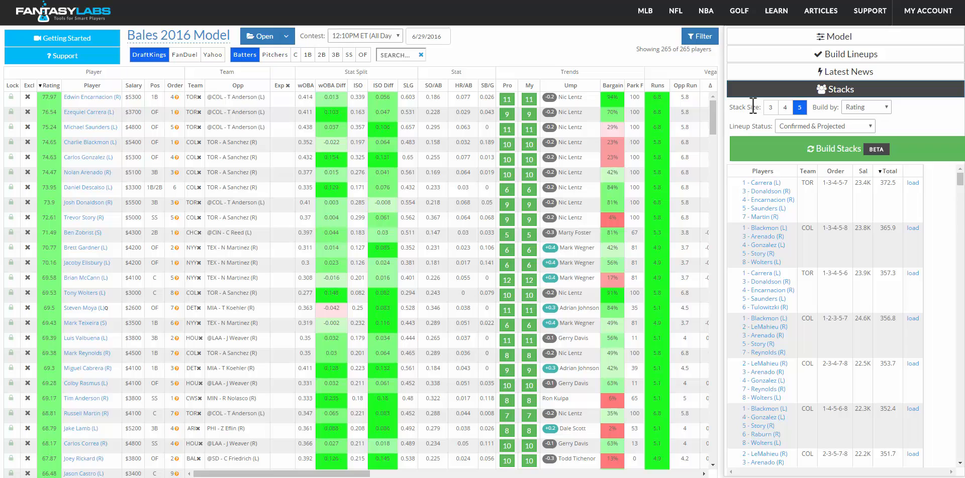
{"action": "mouse_move", "coordinate": [766, 118]}
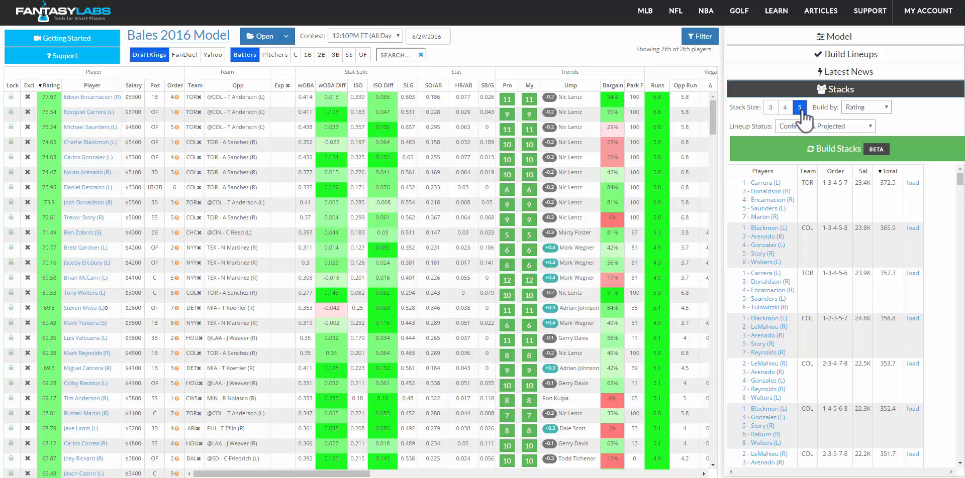
{"action": "left_click", "coordinate": [784, 107]}
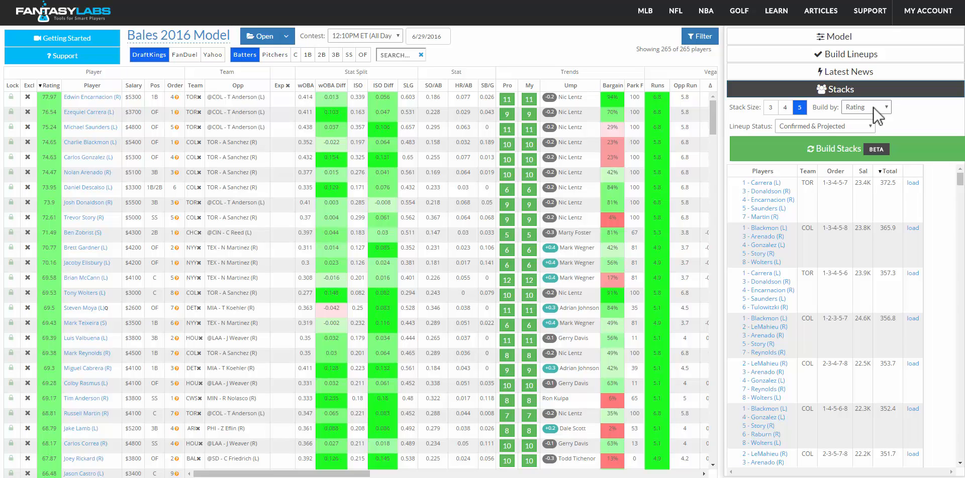
{"action": "mouse_move", "coordinate": [890, 118]}
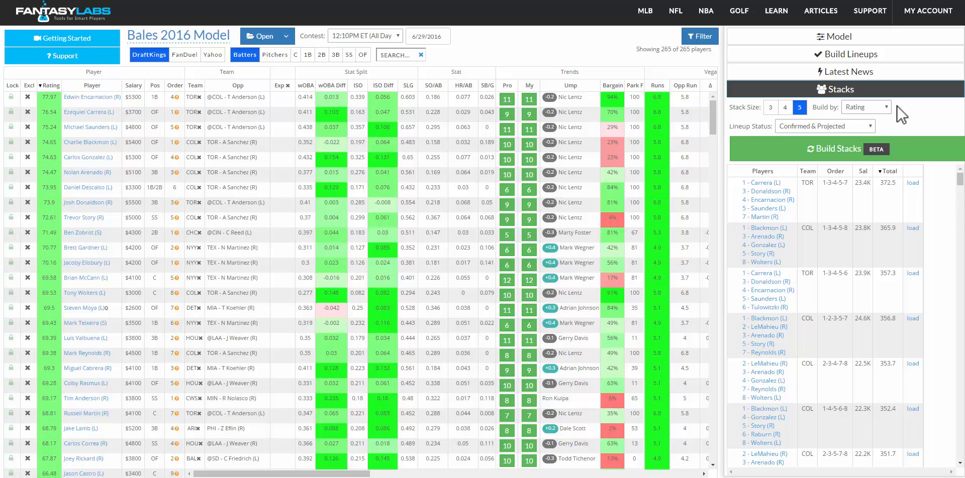
{"action": "left_click", "coordinate": [866, 106]}
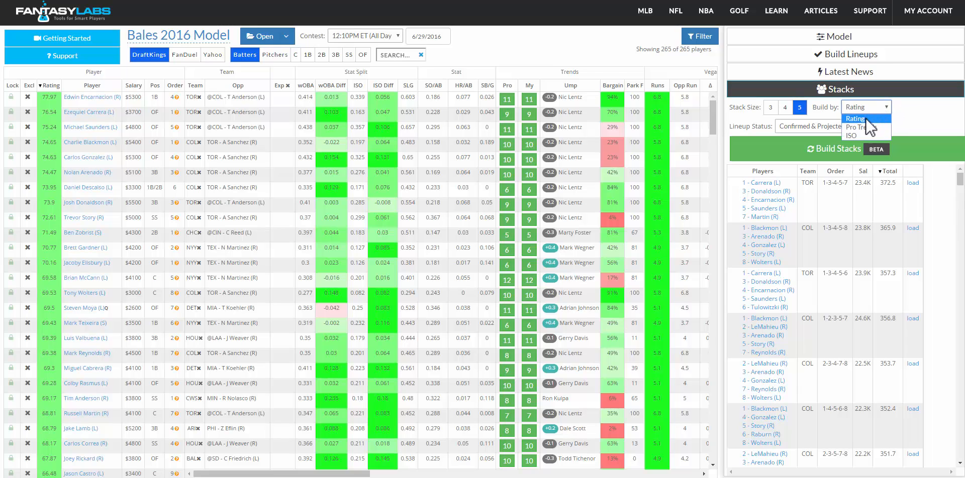
{"action": "mouse_move", "coordinate": [866, 135]}
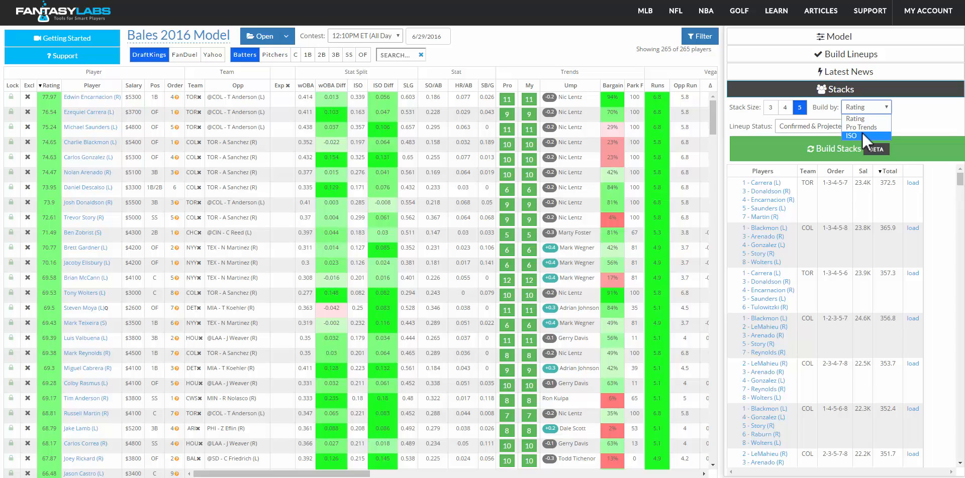
{"action": "mouse_move", "coordinate": [862, 126]}
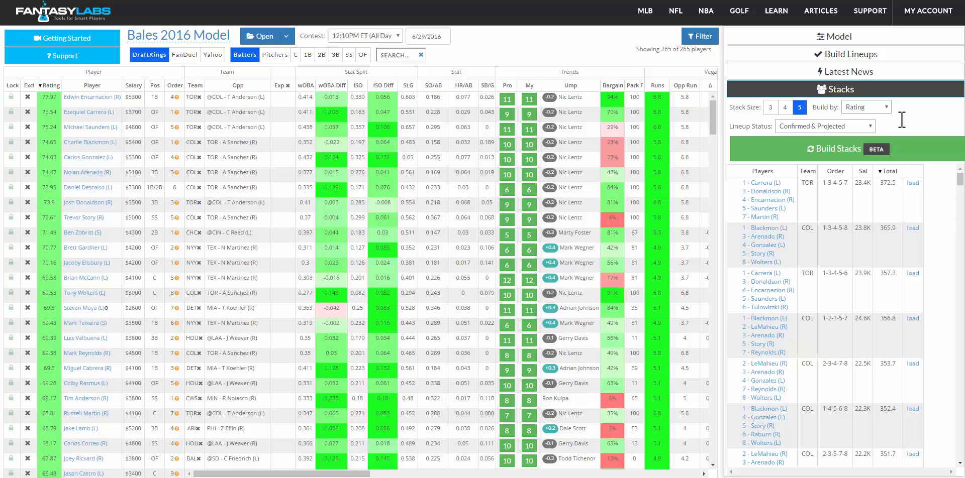
{"action": "mouse_move", "coordinate": [880, 132]}
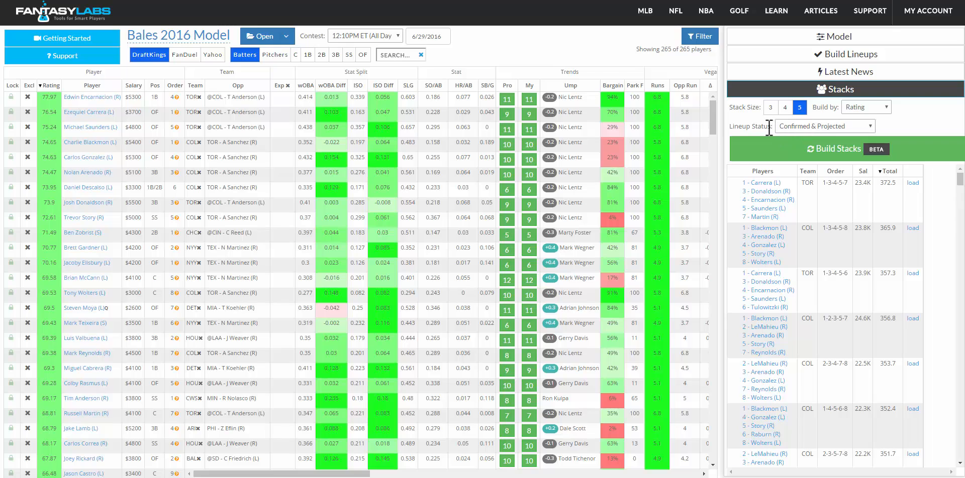
{"action": "left_click", "coordinate": [825, 125]}
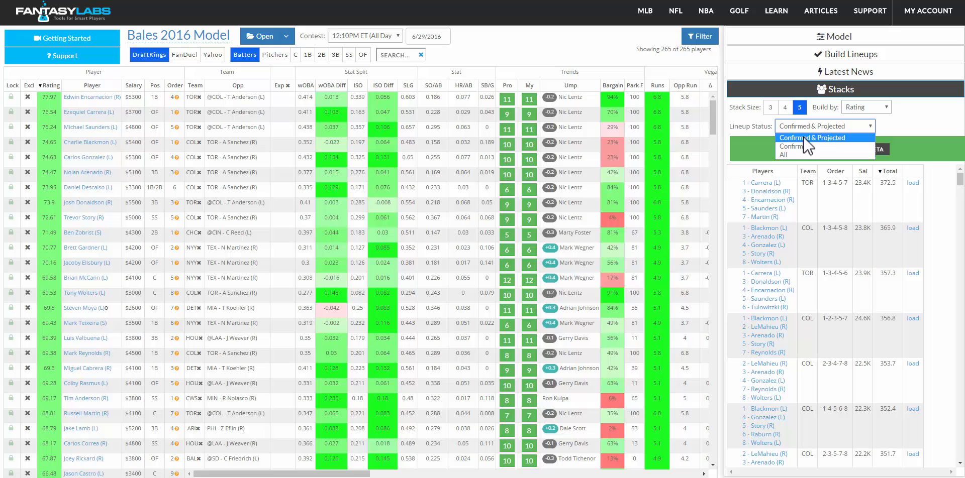
{"action": "mouse_move", "coordinate": [794, 147]}
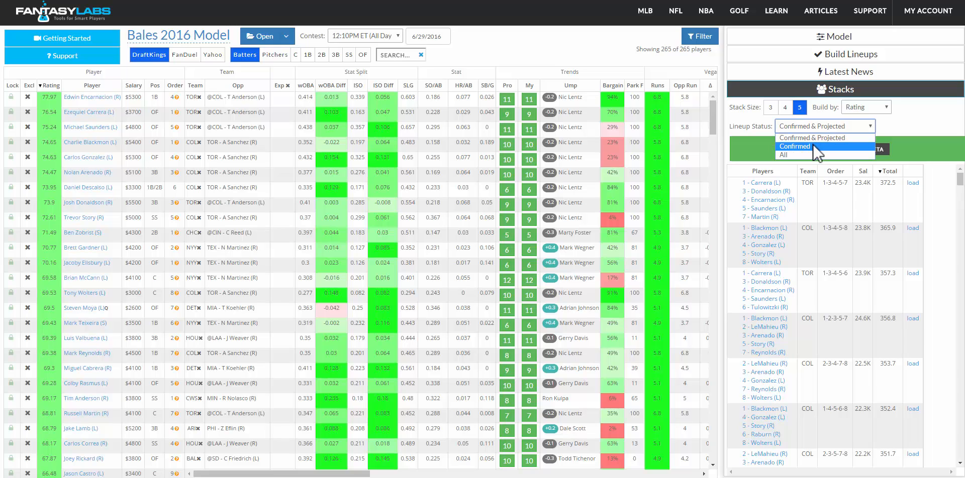
{"action": "left_click", "coordinate": [794, 147]}
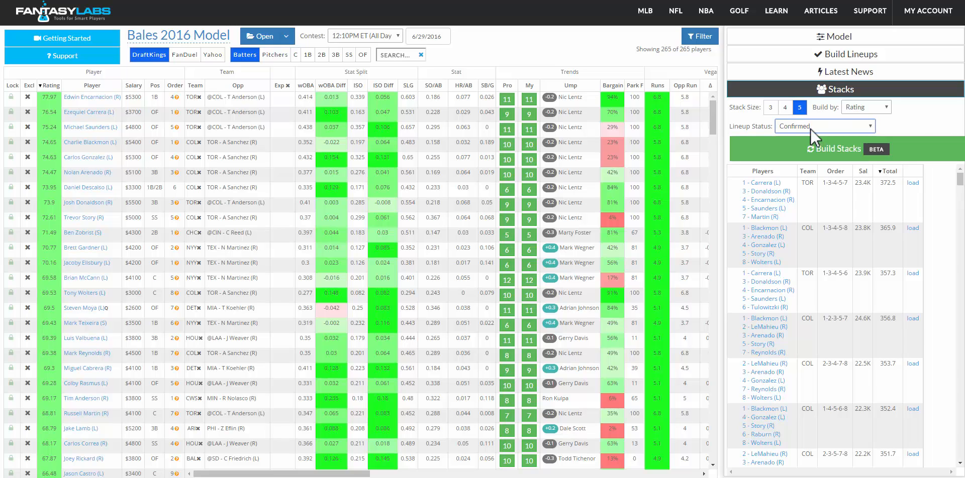
{"action": "left_click", "coordinate": [823, 126]}
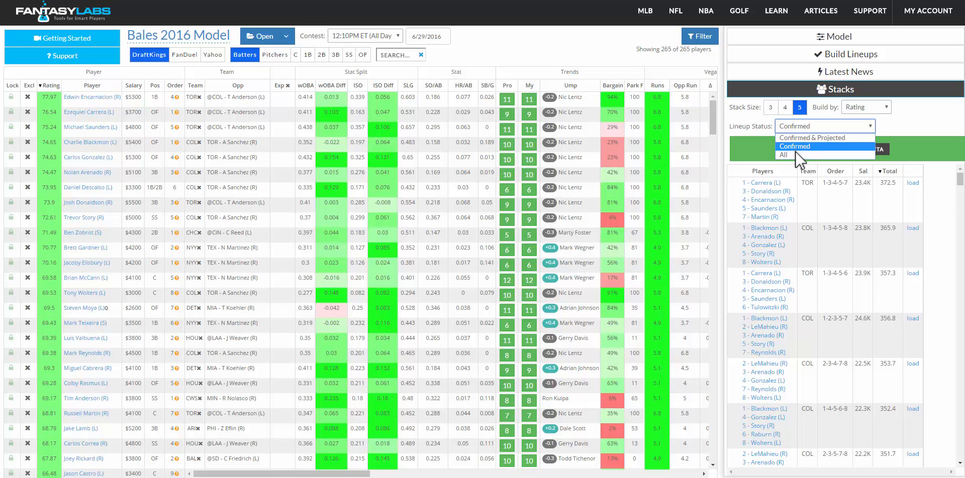
{"action": "mouse_move", "coordinate": [794, 155]}
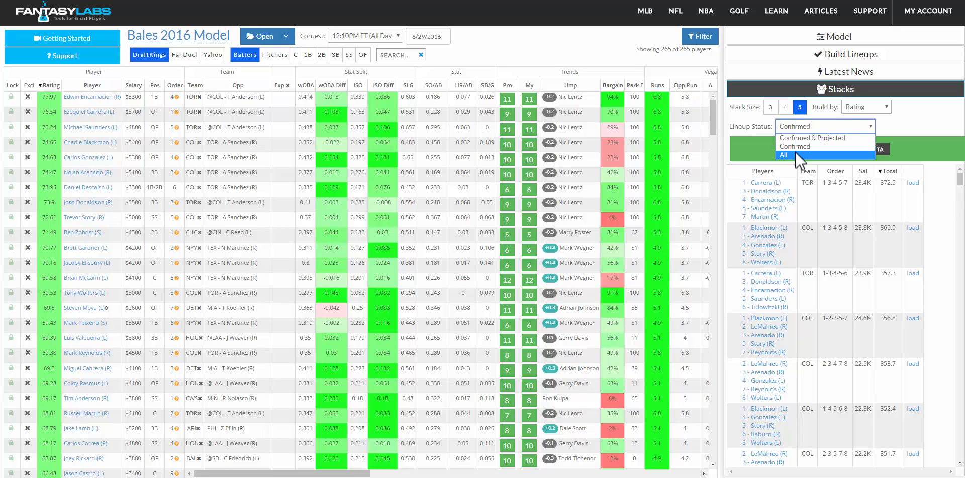
{"action": "left_click", "coordinate": [784, 155]}
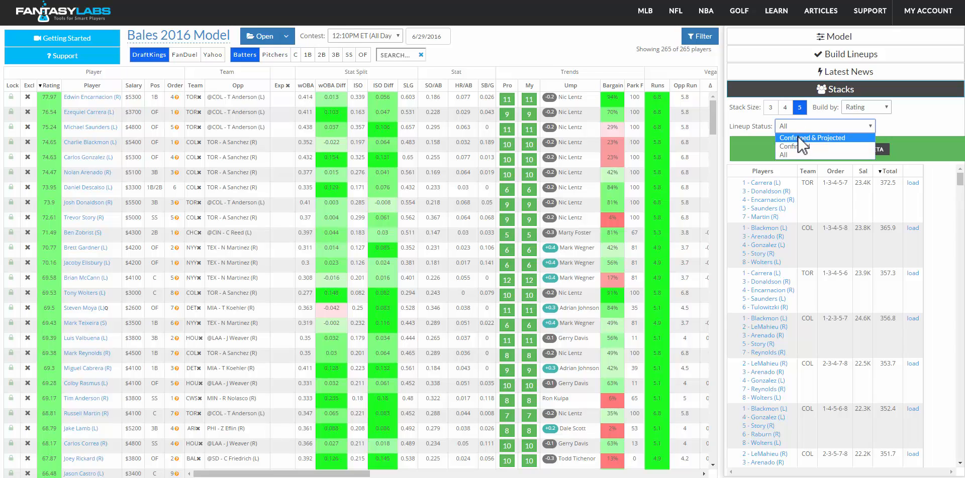
{"action": "left_click", "coordinate": [813, 137]}
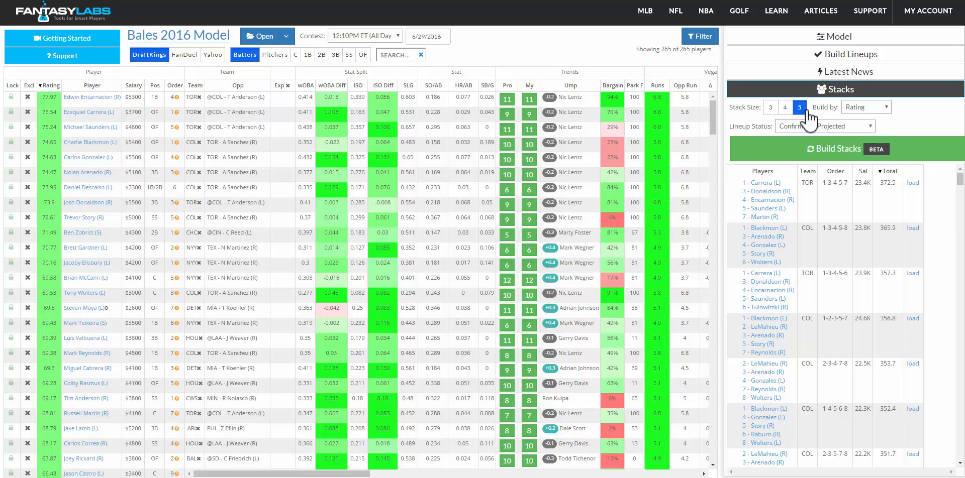
Rebuild the five-player stacks by Pro Trends, then reopen Build by to return to Rating.
{"action": "left_click", "coordinate": [866, 106]}
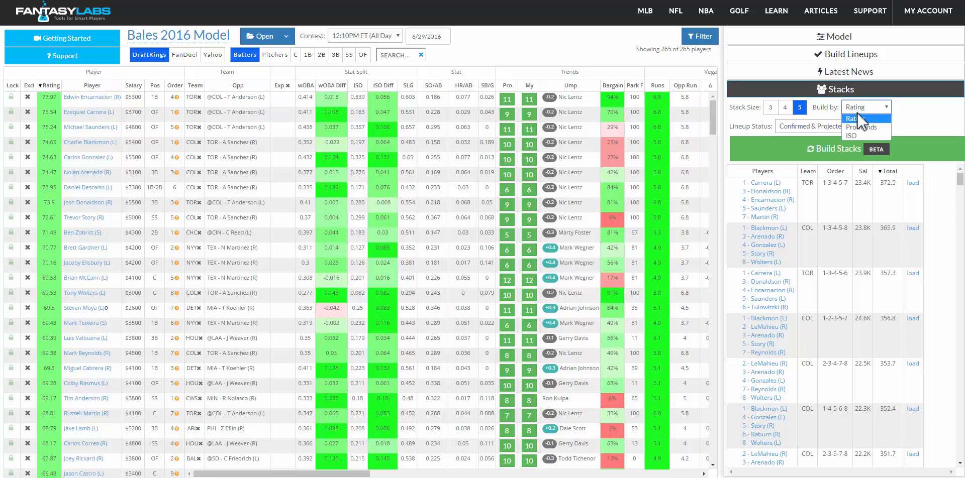
{"action": "left_click", "coordinate": [861, 128]}
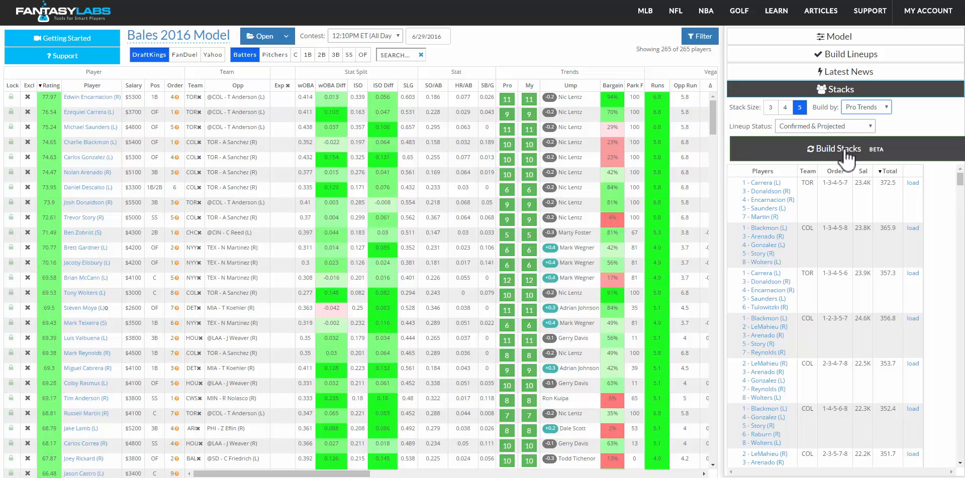
{"action": "left_click", "coordinate": [834, 148]}
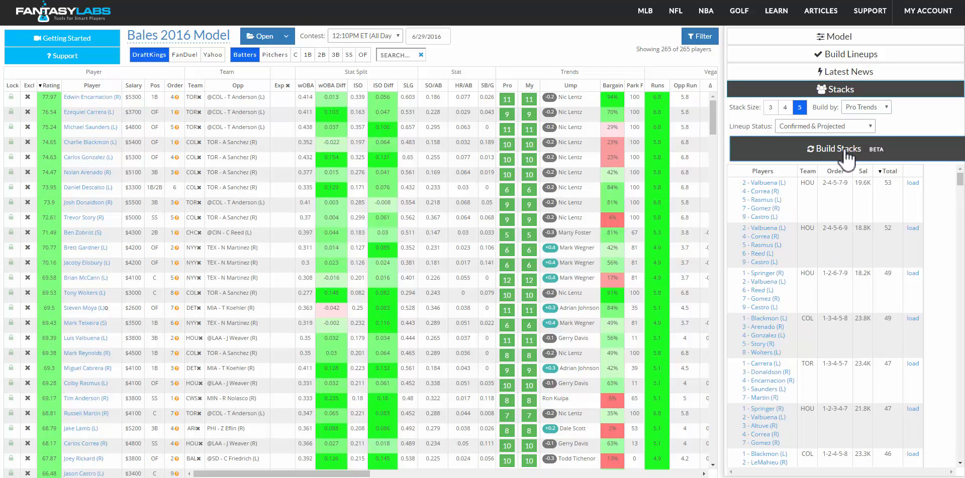
{"action": "left_click", "coordinate": [834, 148]}
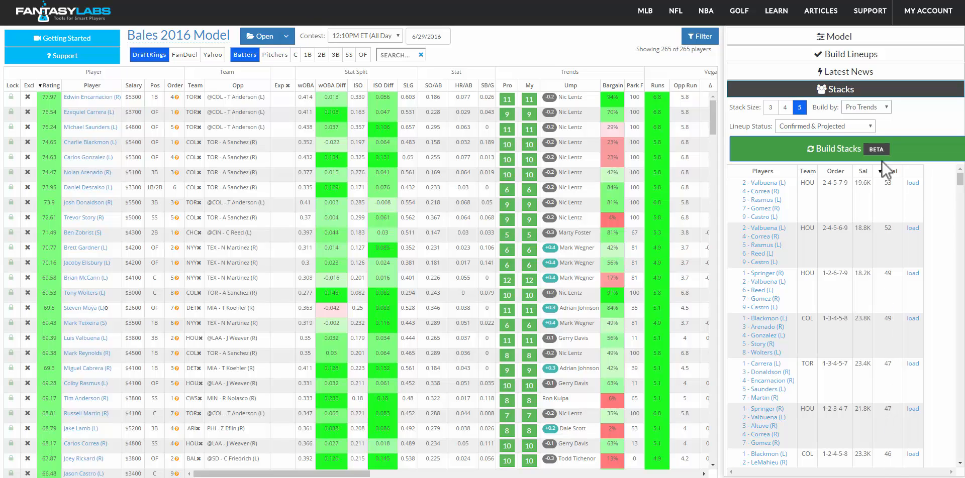
{"action": "left_click", "coordinate": [866, 106]}
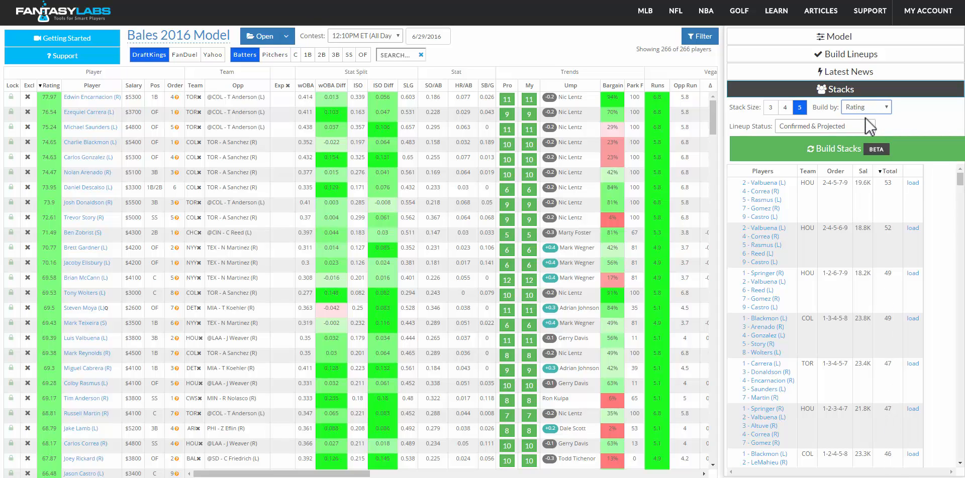
{"action": "left_click", "coordinate": [834, 149]}
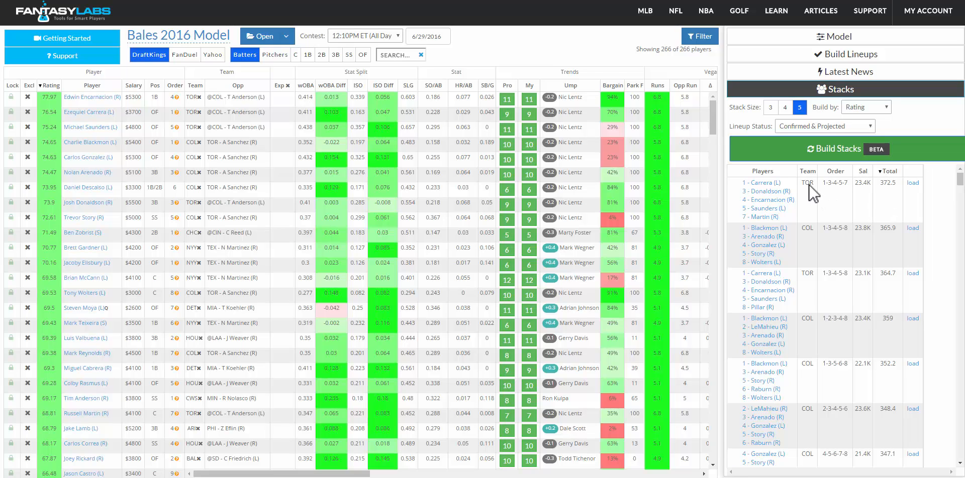
{"action": "mouse_move", "coordinate": [864, 228]}
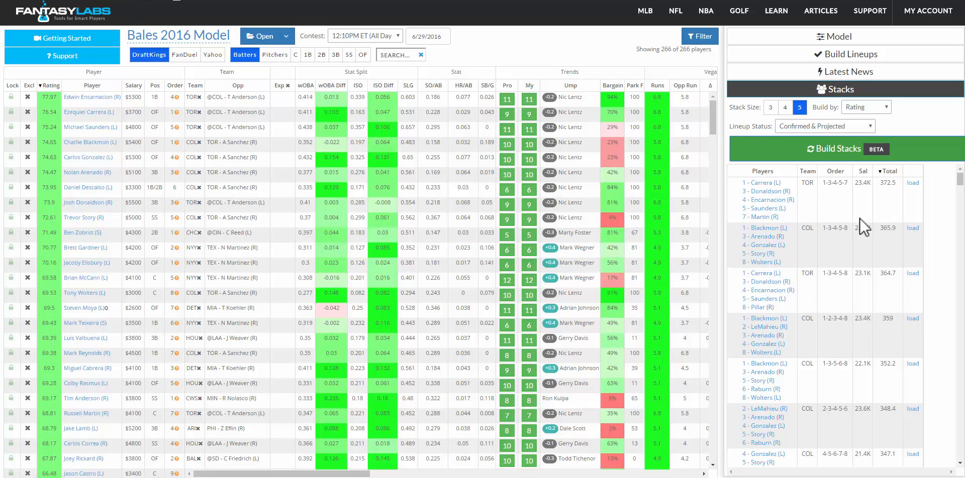
{"action": "mouse_move", "coordinate": [841, 196]}
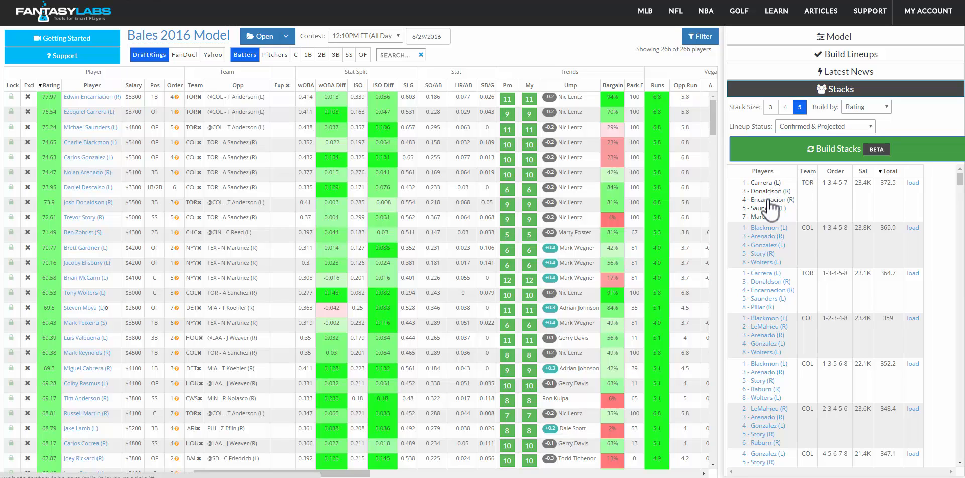
{"action": "mouse_move", "coordinate": [768, 207]}
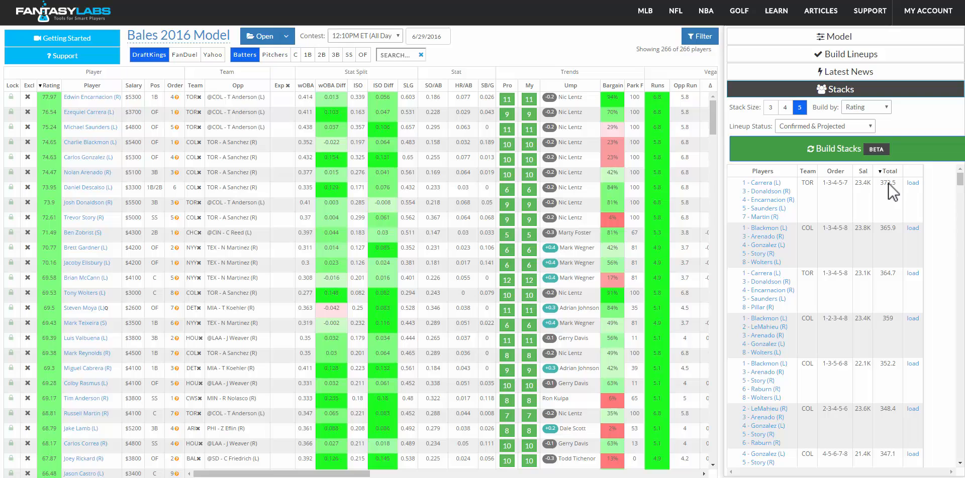
{"action": "mouse_move", "coordinate": [896, 200]}
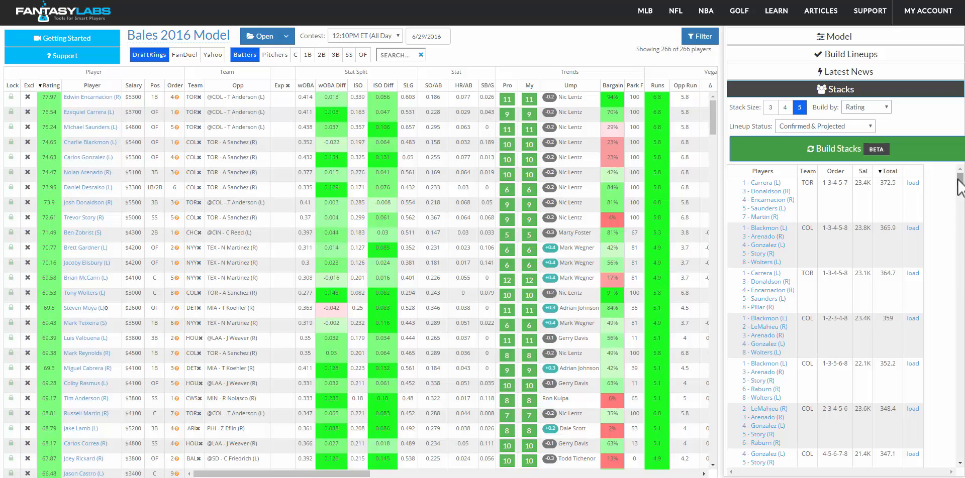
{"action": "mouse_move", "coordinate": [959, 186]}
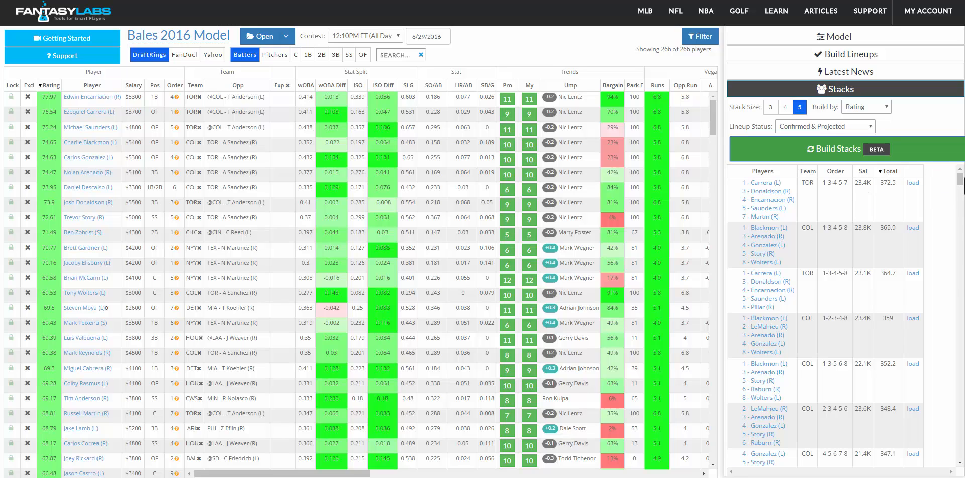
{"action": "scroll", "scroll_direction": "down", "scroll_amount": 3}
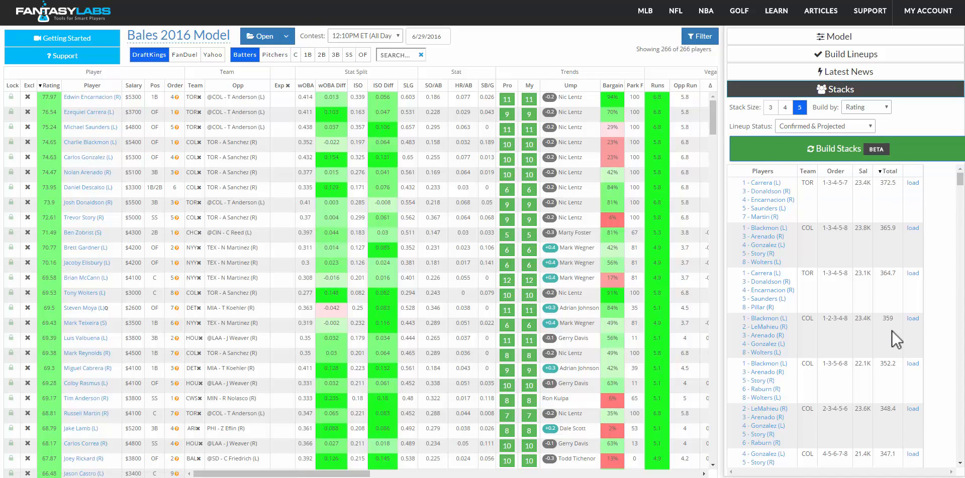
{"action": "mouse_move", "coordinate": [960, 210]}
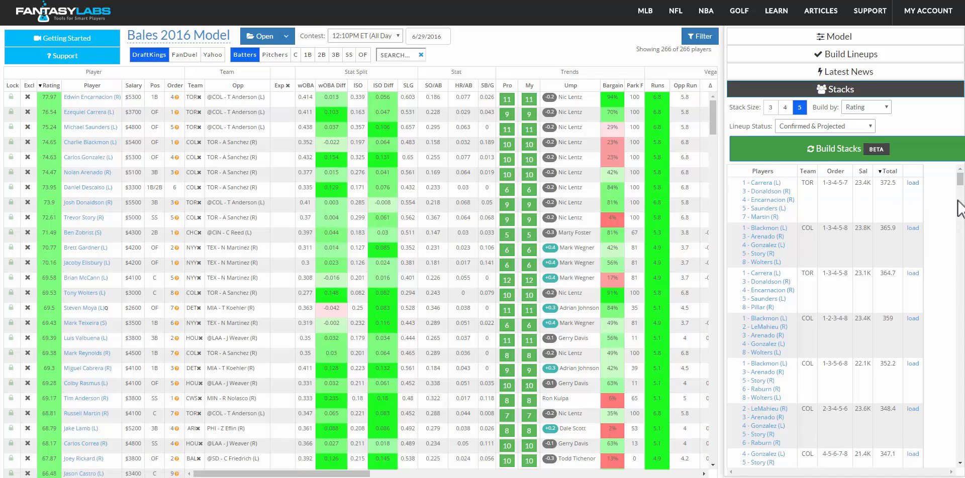
{"action": "mouse_move", "coordinate": [581, 211]}
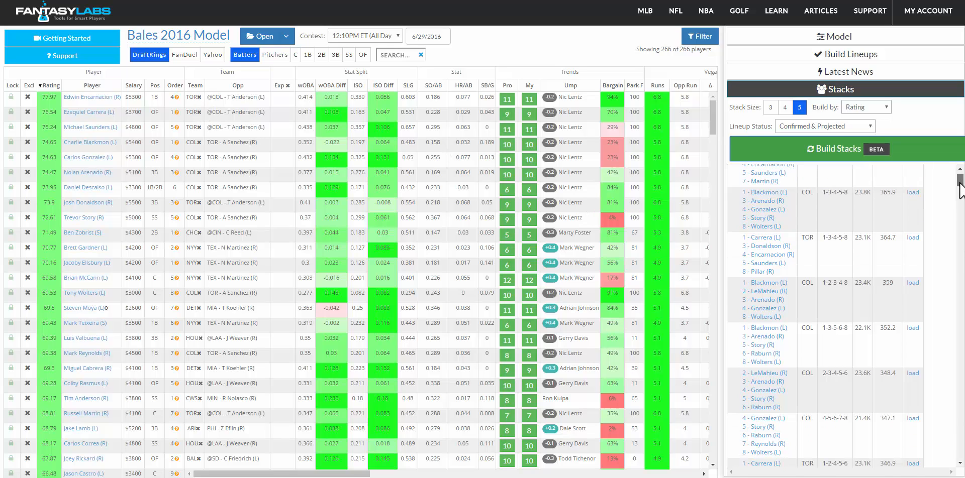
{"action": "scroll", "scroll_direction": "down", "scroll_amount": 3}
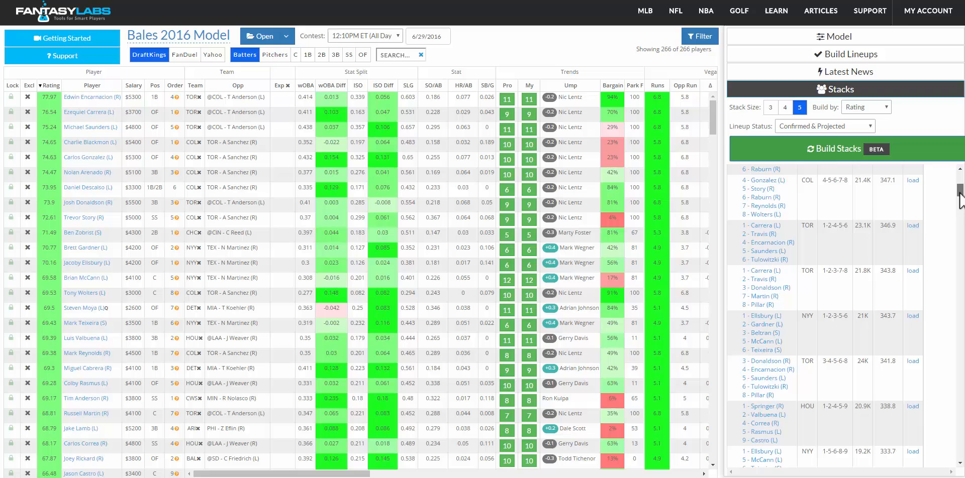
{"action": "scroll", "scroll_direction": "down", "scroll_amount": 3}
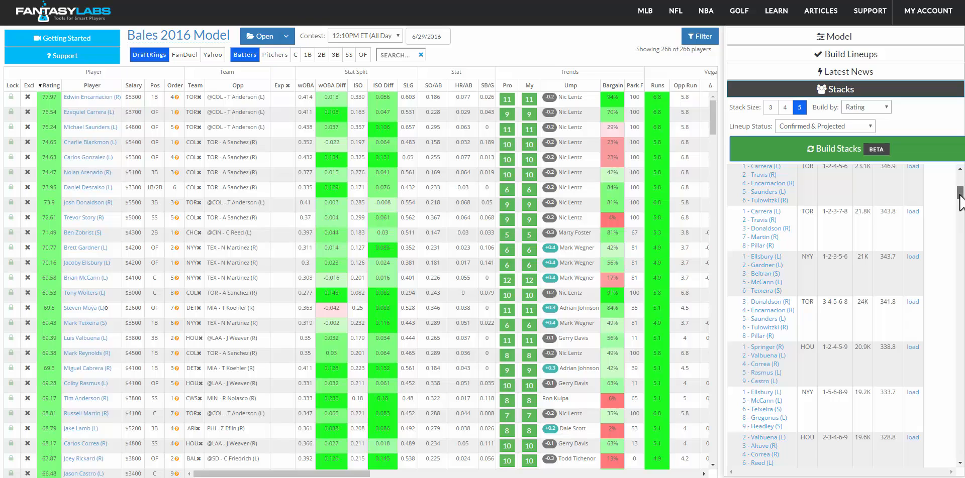
{"action": "scroll", "scroll_direction": "down", "scroll_amount": 3}
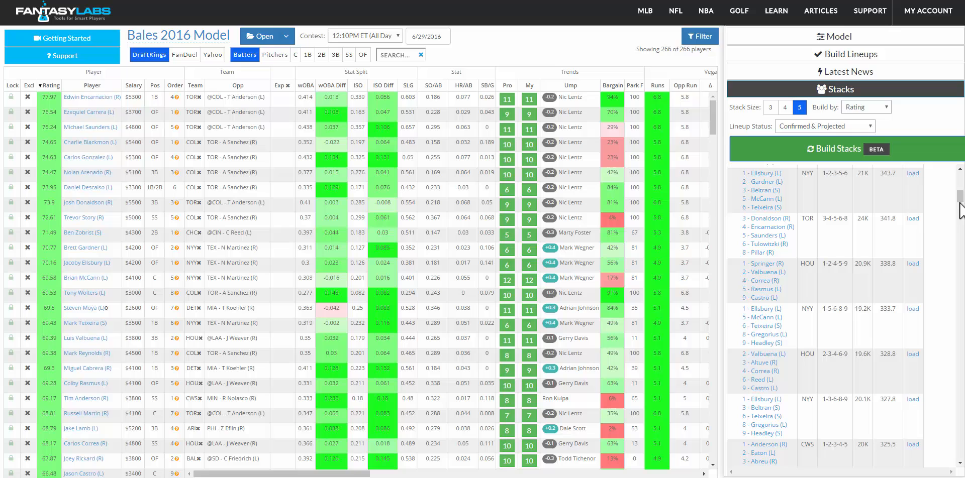
{"action": "scroll", "scroll_direction": "down", "scroll_amount": 3}
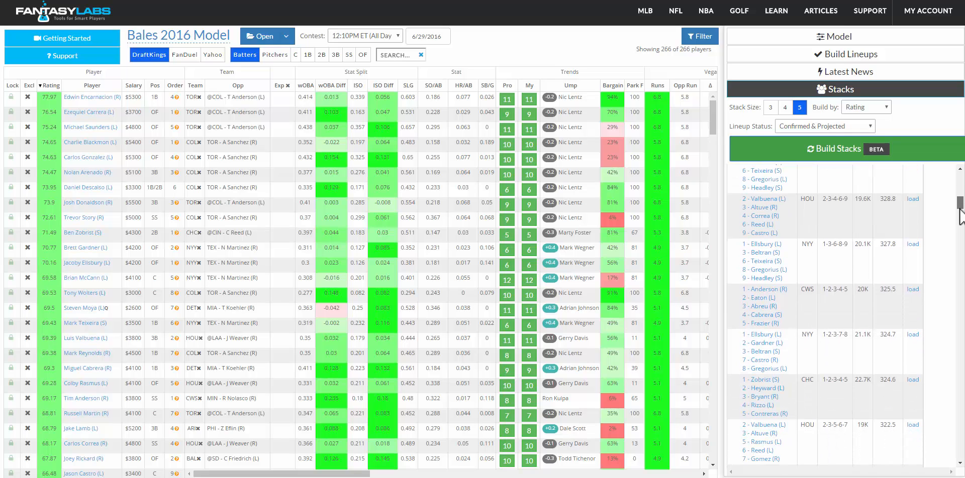
{"action": "scroll", "scroll_direction": "down", "scroll_amount": 3}
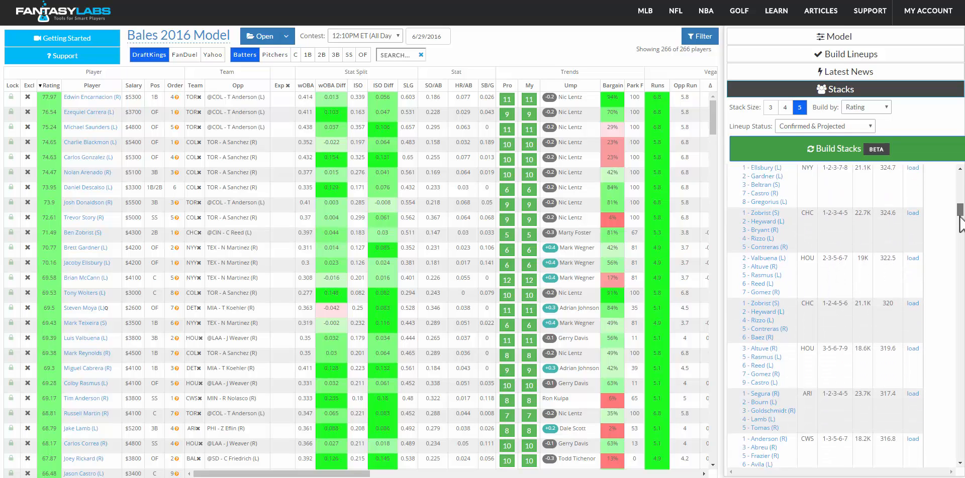
{"action": "scroll", "scroll_direction": "down", "scroll_amount": 3}
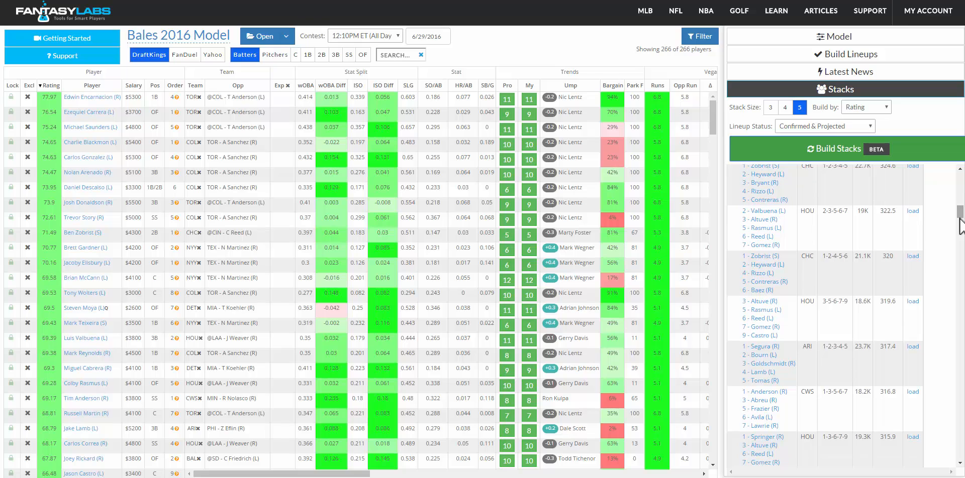
{"action": "scroll", "scroll_direction": "down", "scroll_amount": 3}
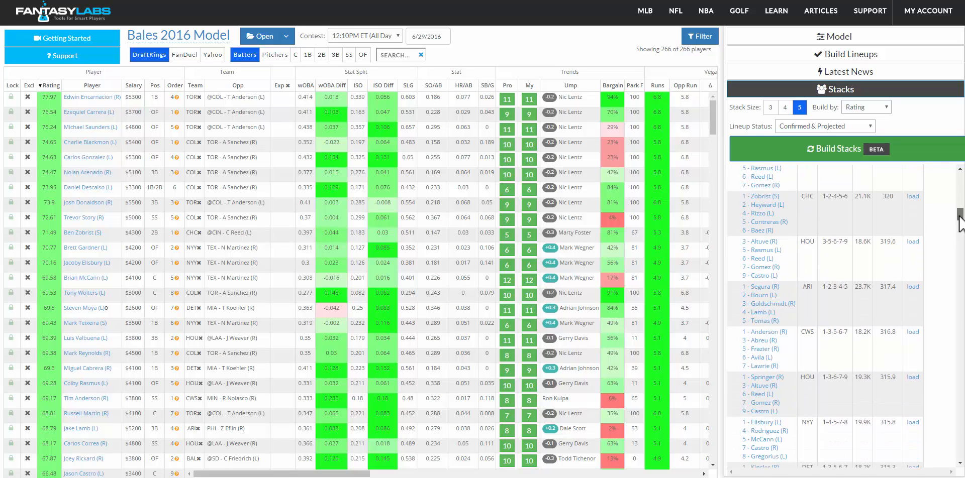
{"action": "scroll", "scroll_direction": "down", "scroll_amount": 3}
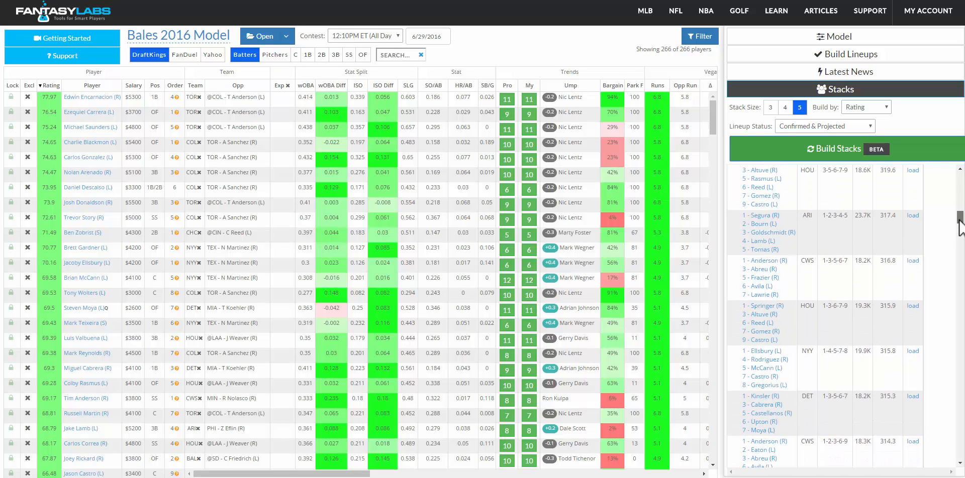
{"action": "scroll", "scroll_direction": "down", "scroll_amount": 3}
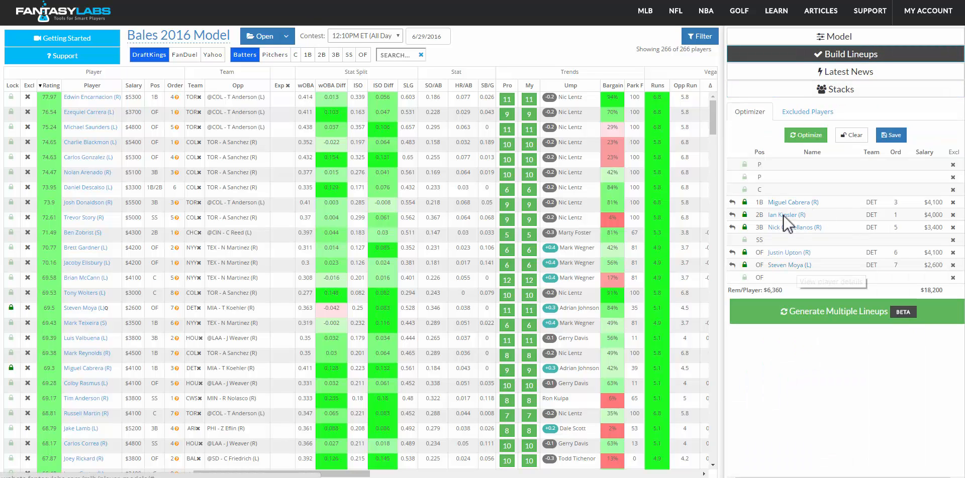
Optimize a $49,800 ten-player lineup around the locked DET stack and open the Lineup Builder.
{"action": "left_click", "coordinate": [805, 134]}
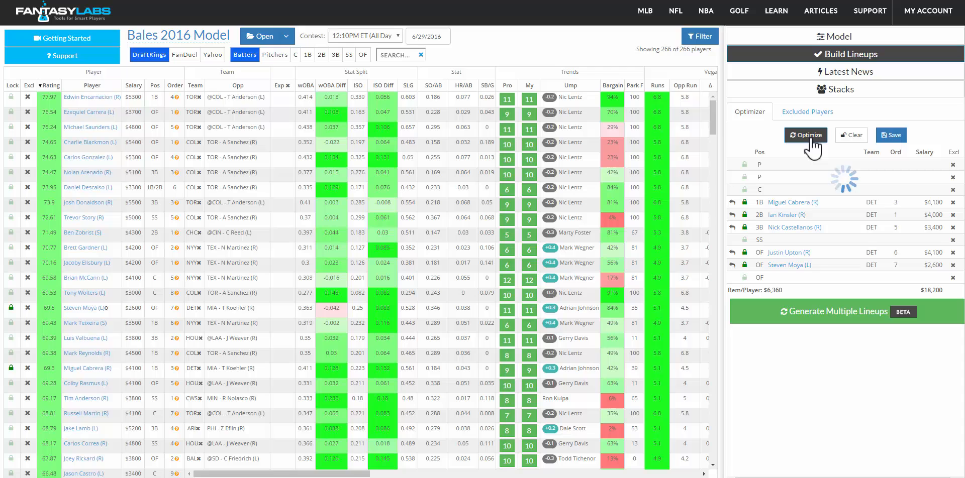
{"action": "left_click", "coordinate": [805, 134]}
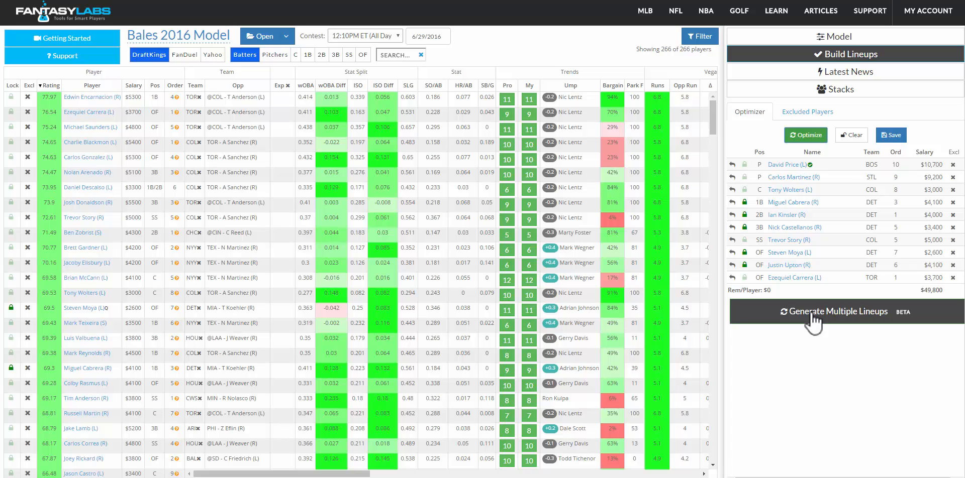
{"action": "left_click", "coordinate": [833, 311]}
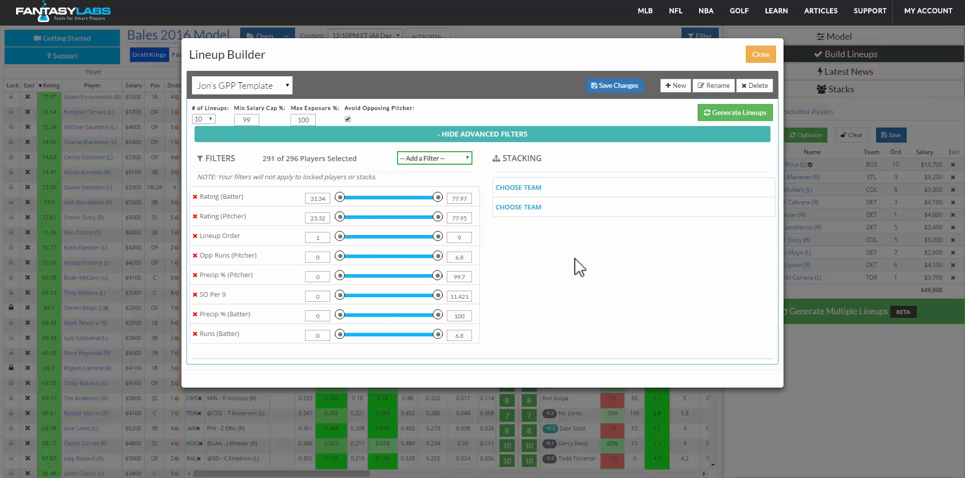
{"action": "mouse_move", "coordinate": [378, 220]}
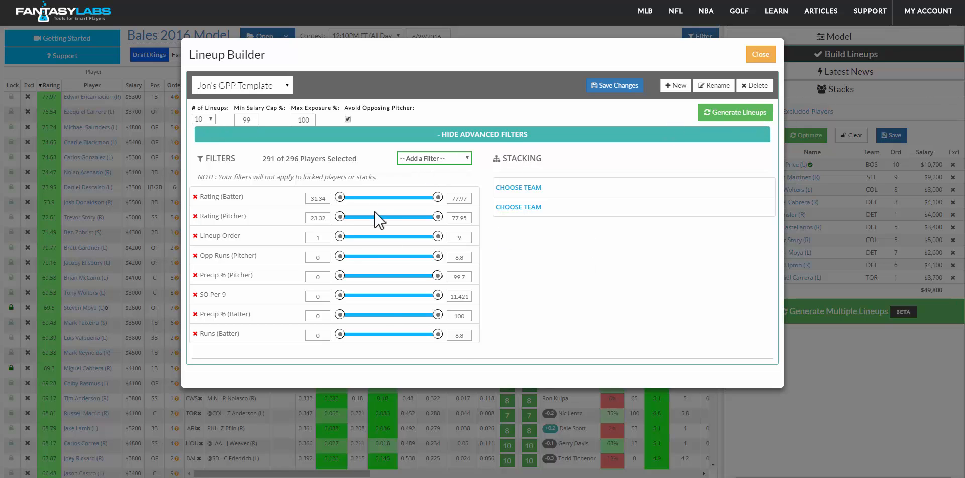
{"action": "mouse_move", "coordinate": [337, 244]}
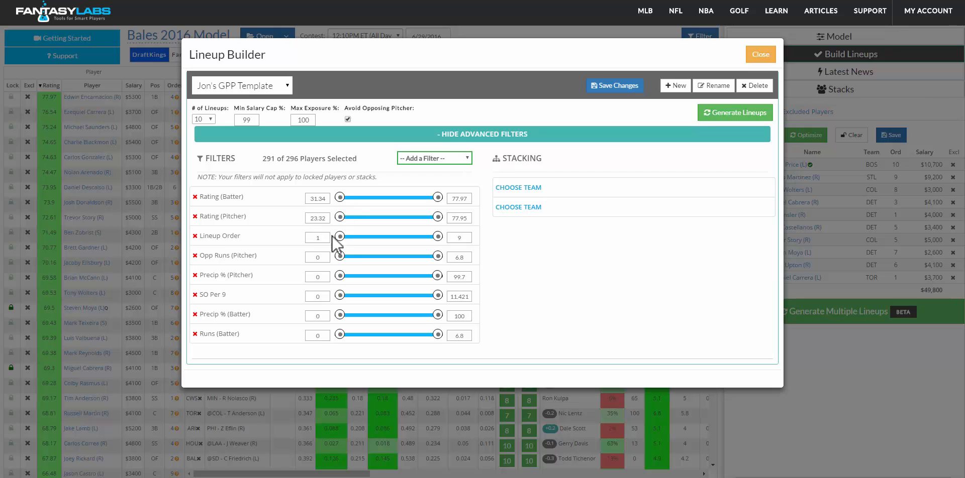
{"action": "mouse_move", "coordinate": [664, 155]}
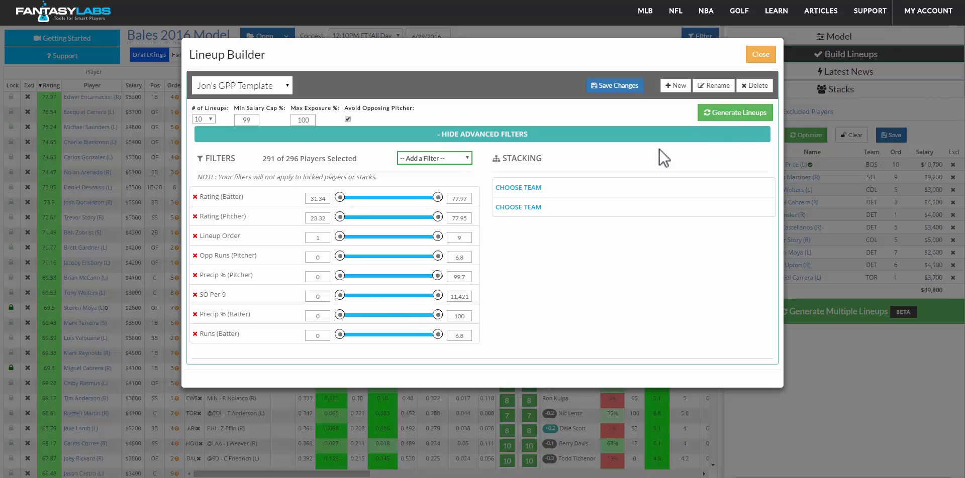
Generate 10 lineups in the Lineup Builder, averaging a 649.70 rating.
{"action": "left_click", "coordinate": [734, 113]}
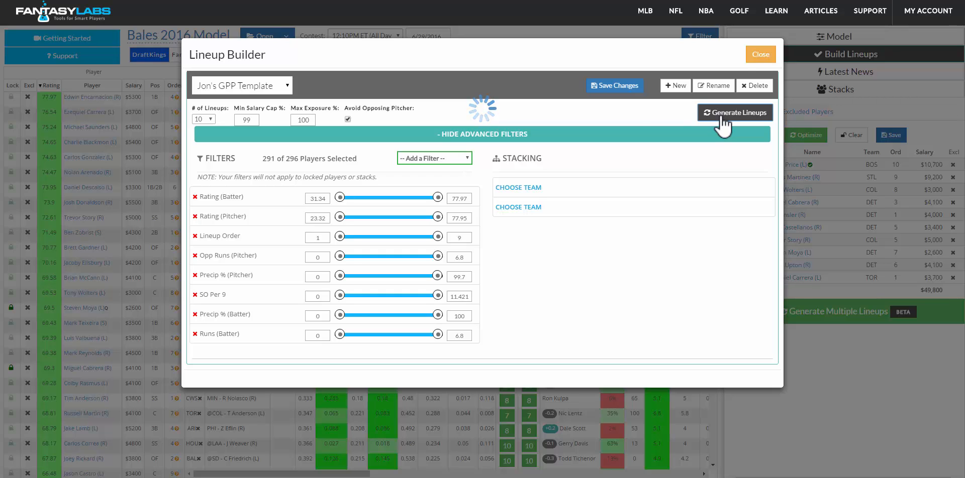
{"action": "left_click", "coordinate": [734, 113]}
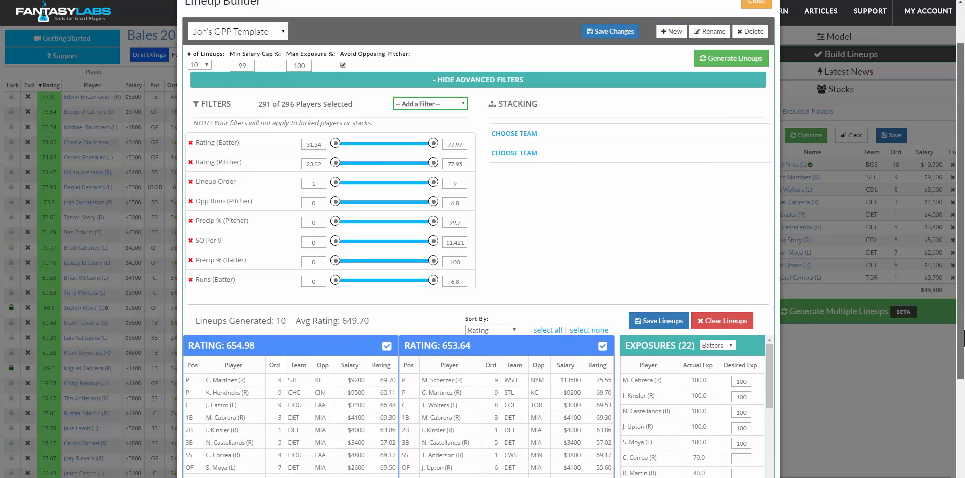
Review the generated lineups and exposures, then save all 10 to My Lineups.
{"action": "scroll", "scroll_direction": "down", "scroll_amount": 3}
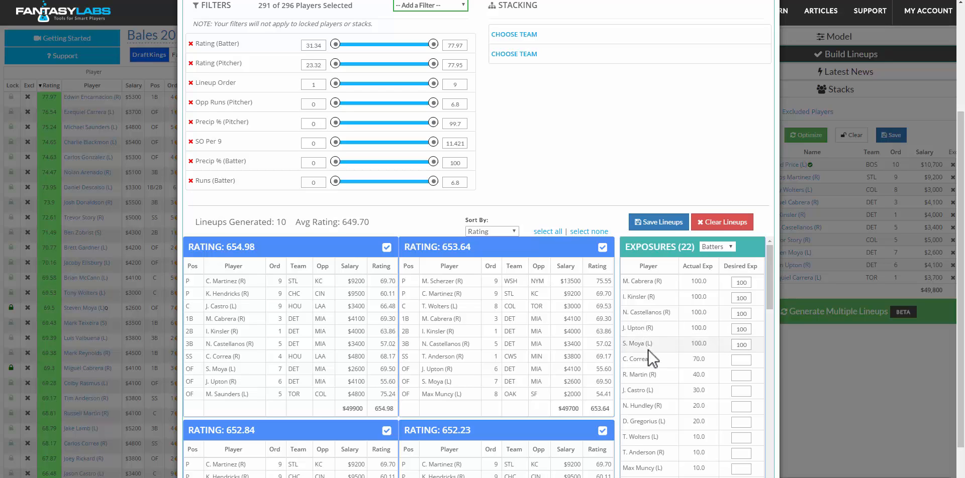
{"action": "scroll", "scroll_direction": "down", "scroll_amount": 3}
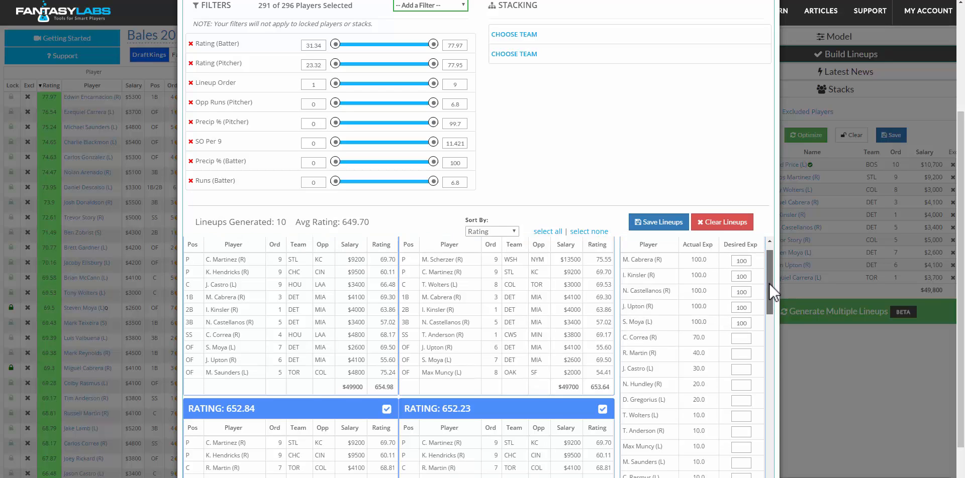
{"action": "scroll", "scroll_direction": "down", "scroll_amount": 3}
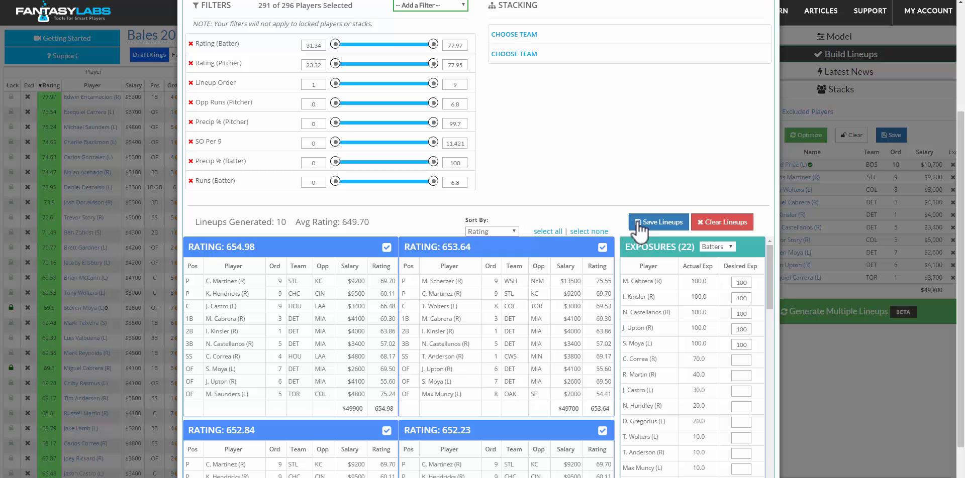
{"action": "left_click", "coordinate": [658, 222]}
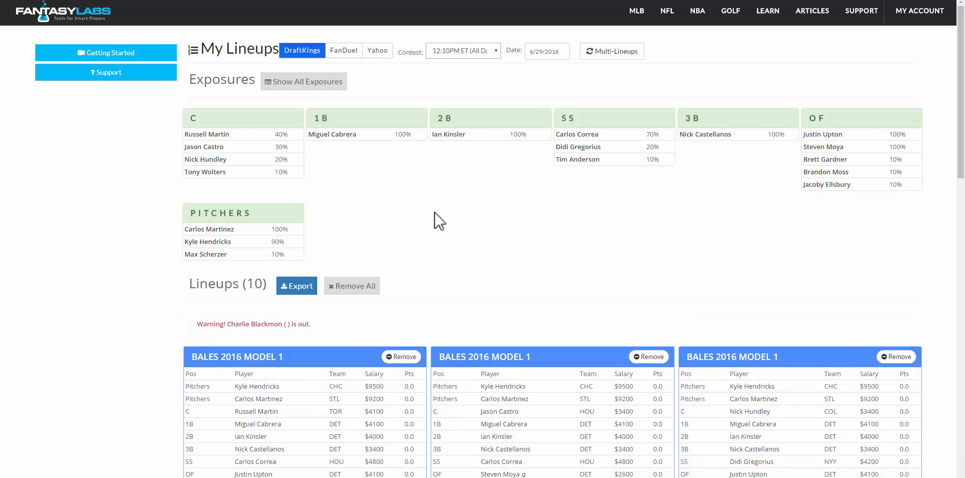
Switch from My Lineups to the MLB Models page via the MLB menu.
{"action": "scroll", "scroll_direction": "down", "scroll_amount": 3}
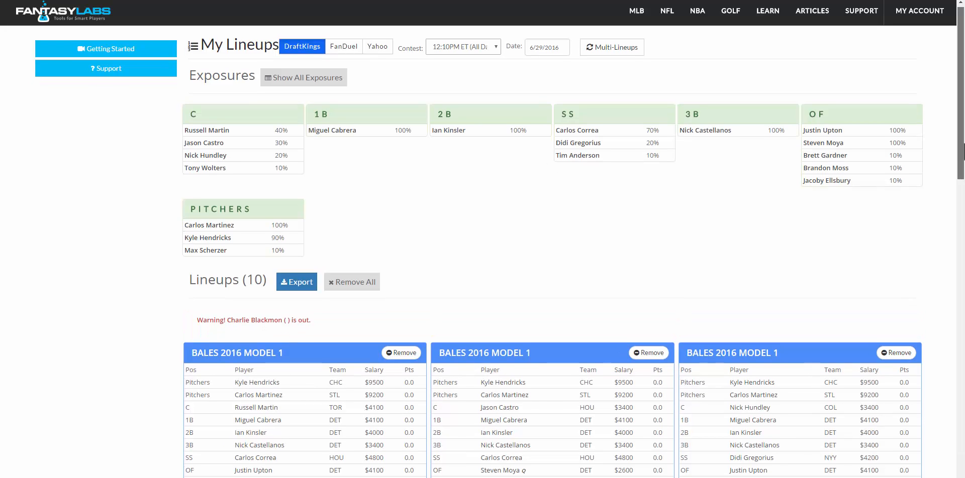
{"action": "scroll", "scroll_direction": "down", "scroll_amount": 3}
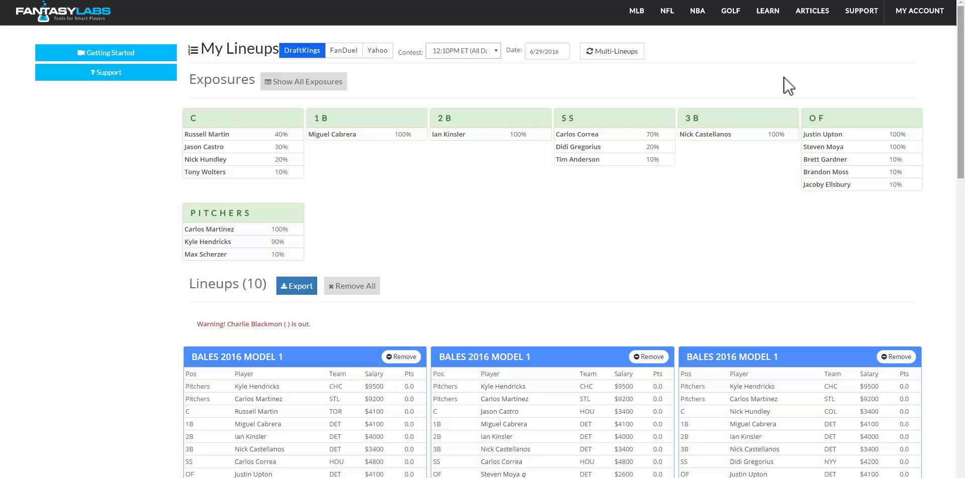
{"action": "left_click", "coordinate": [636, 11]}
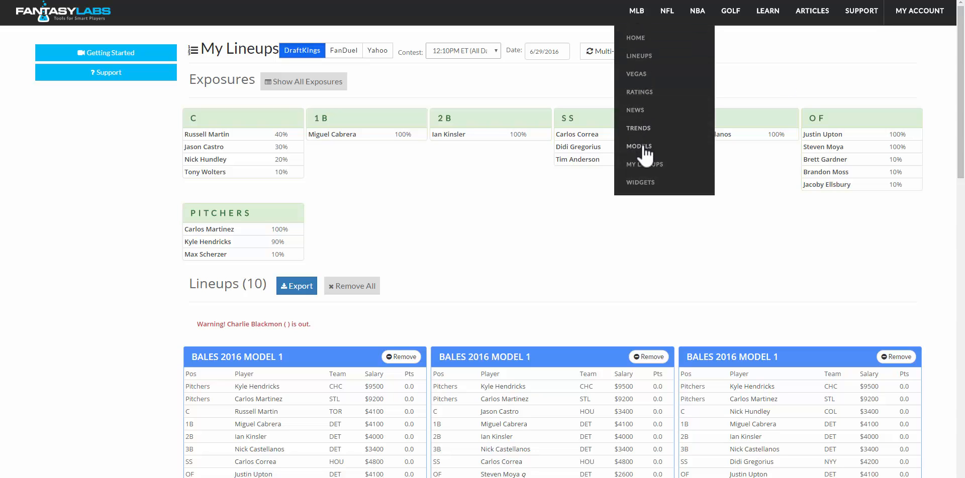
{"action": "left_click", "coordinate": [639, 146]}
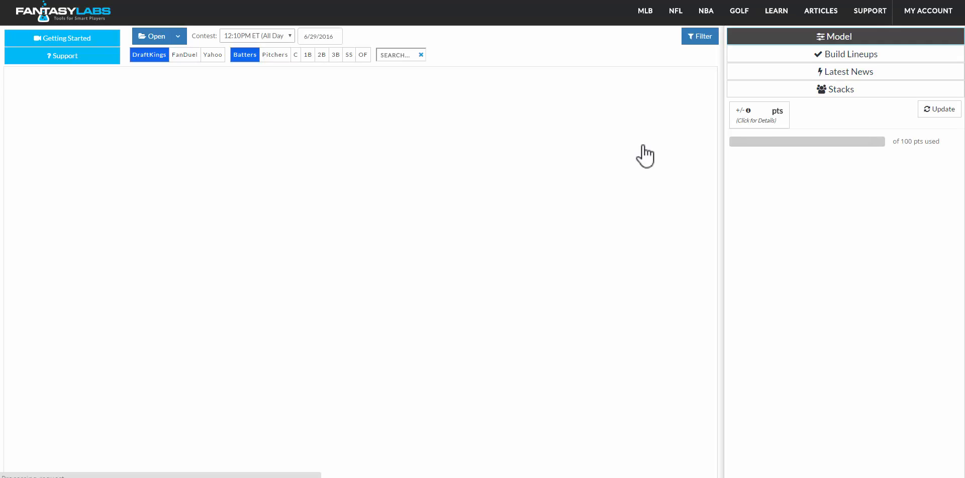